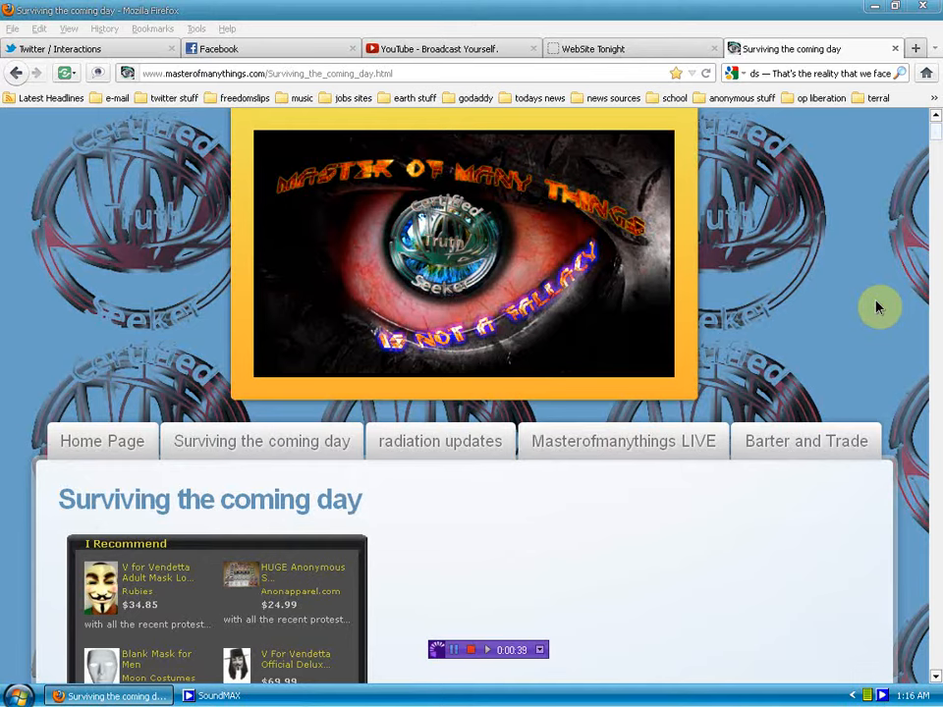
mouse_move(852, 288)
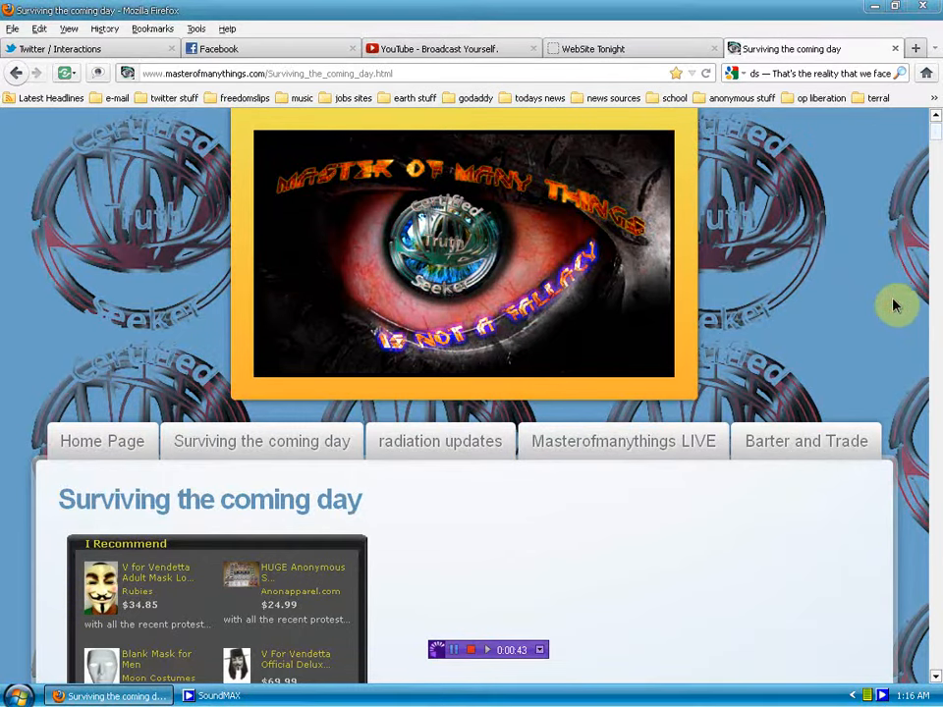
Step: Scroll down to the Amazon 'I Recommend' mask widget and the Donate appeal
scroll("down", 3)
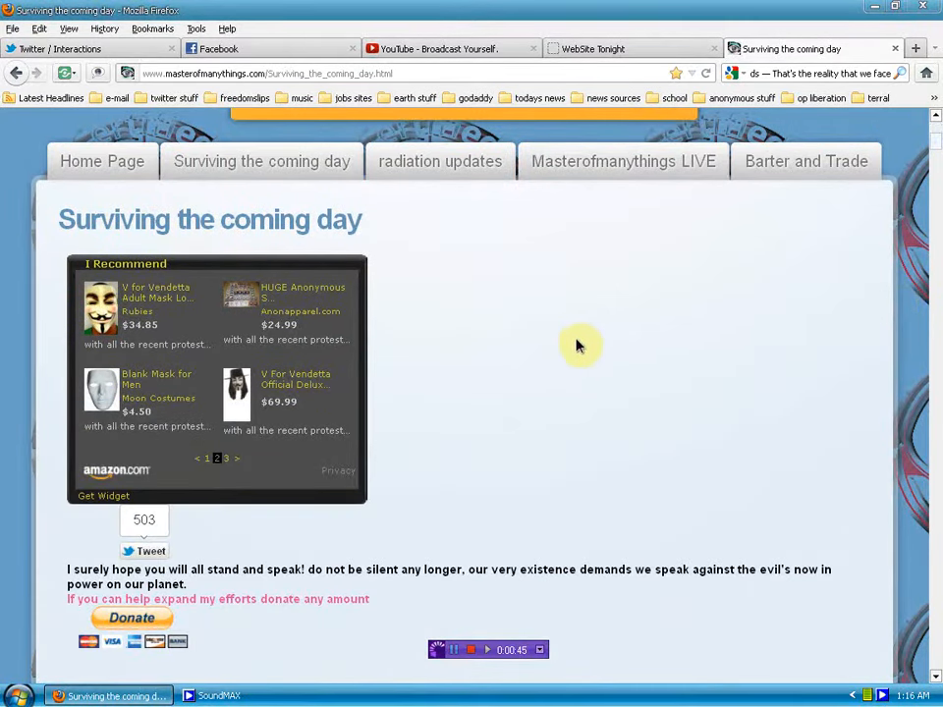
mouse_move(499, 383)
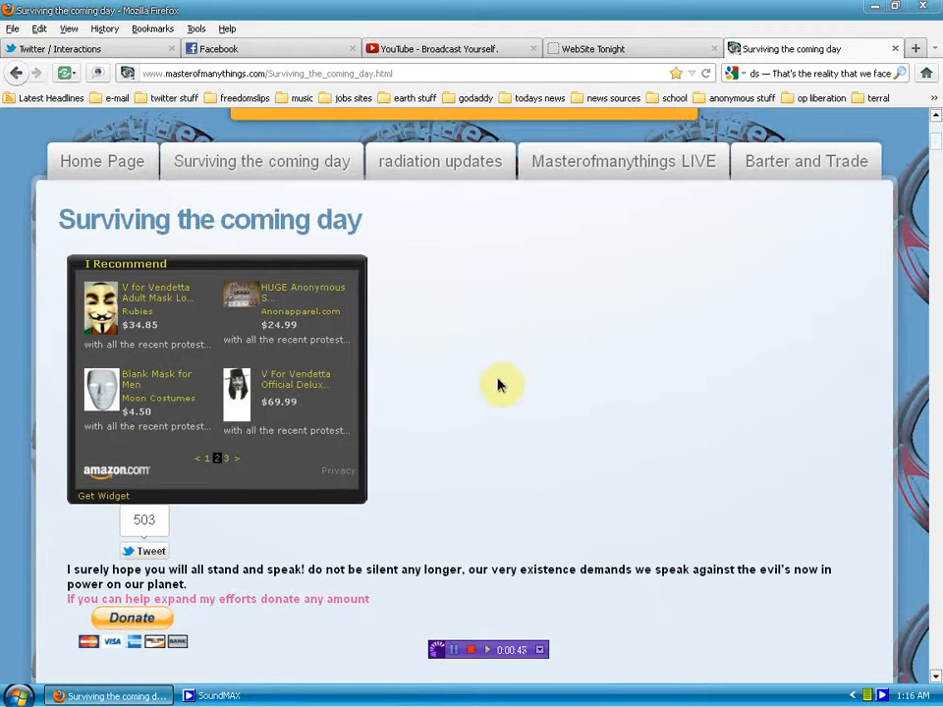
mouse_move(530, 436)
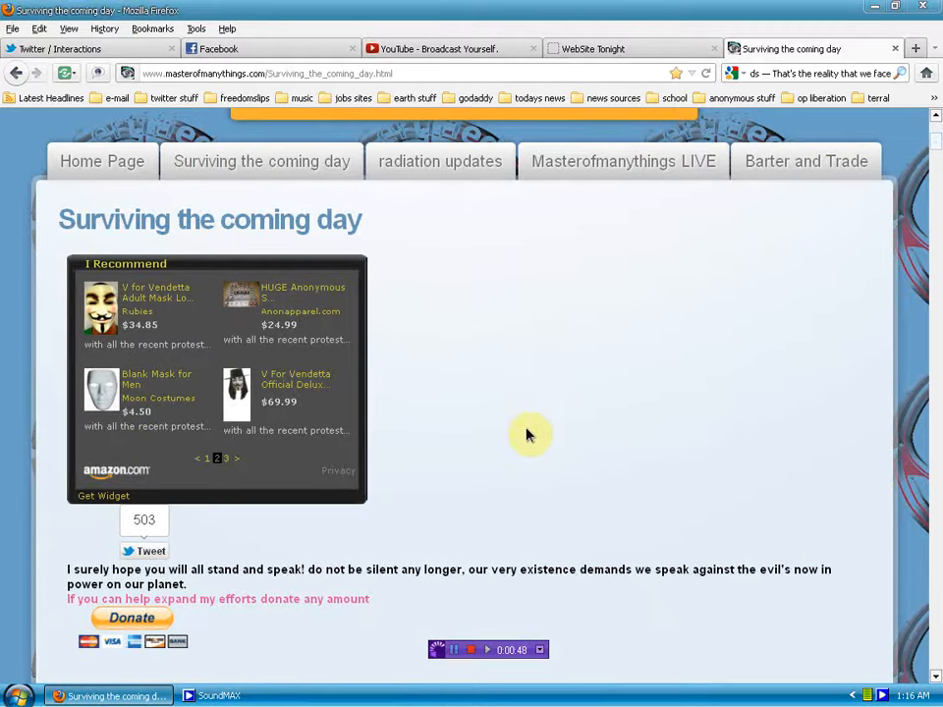
mouse_move(625, 420)
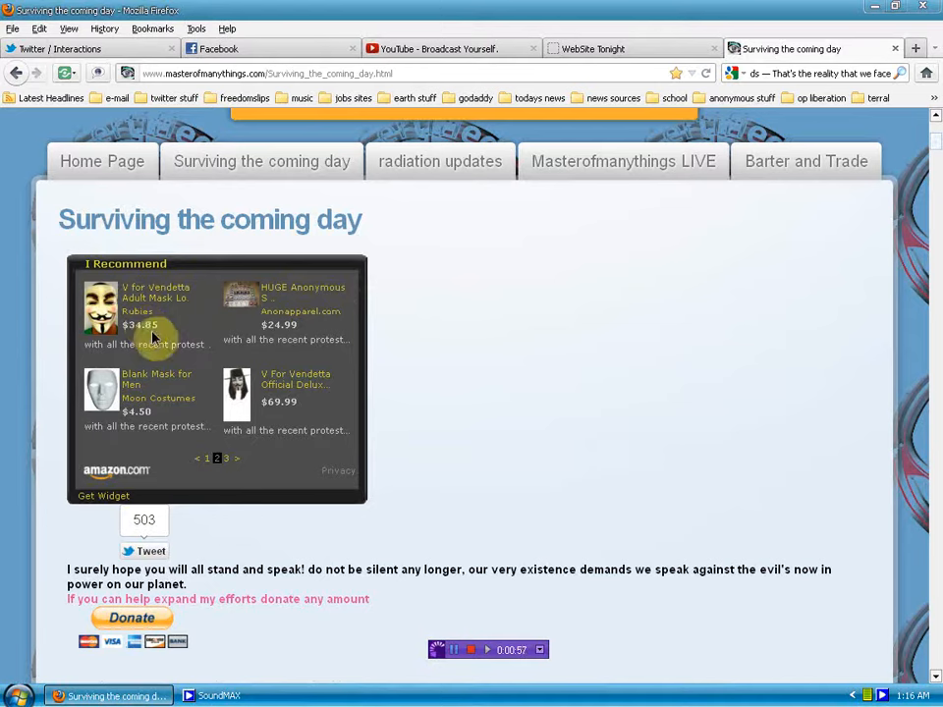
Step: Advance the Amazon mask widget to its last page showing only the Guy Fawkes Mask
left_click(226, 460)
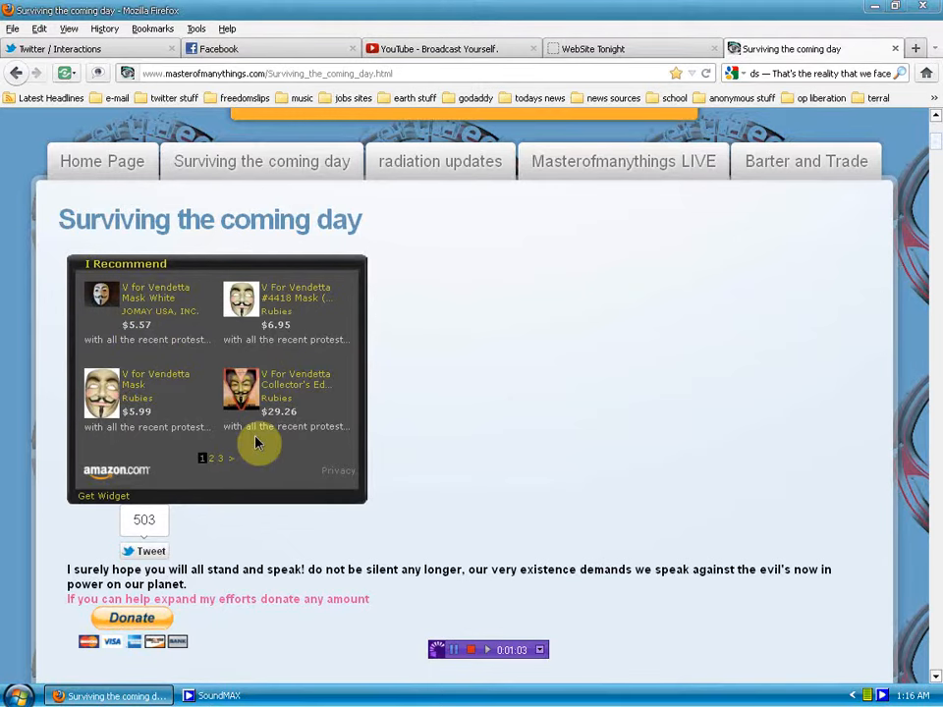
mouse_move(299, 377)
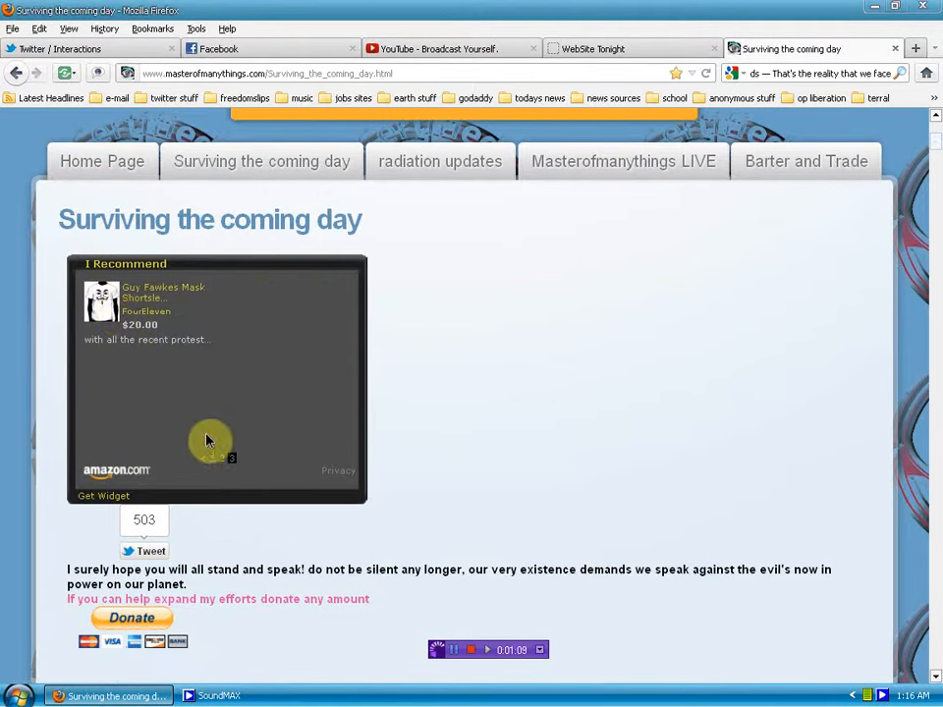
mouse_move(534, 389)
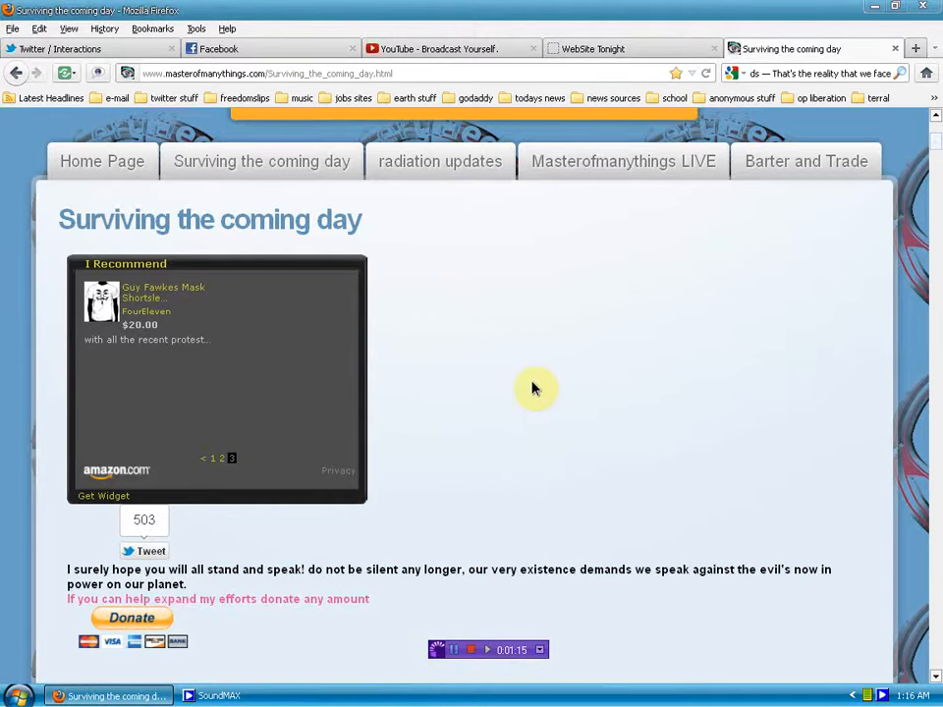
mouse_move(548, 411)
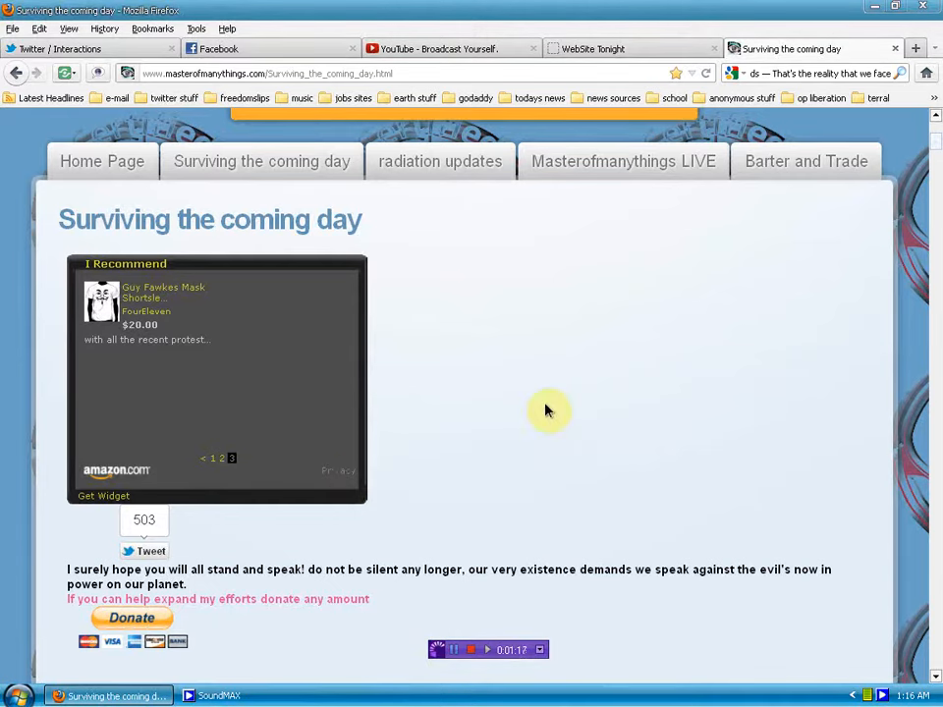
scroll("down", 3)
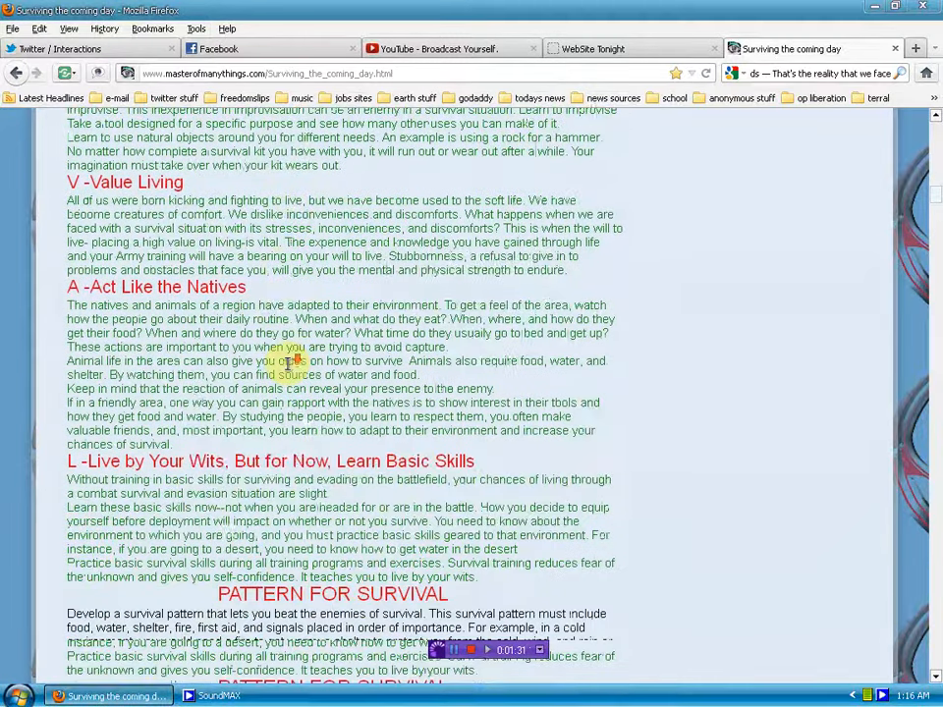
Step: Scroll past Value Living, Act Like the Natives and Pattern for Survival to the Planet X banner
scroll("down", 3)
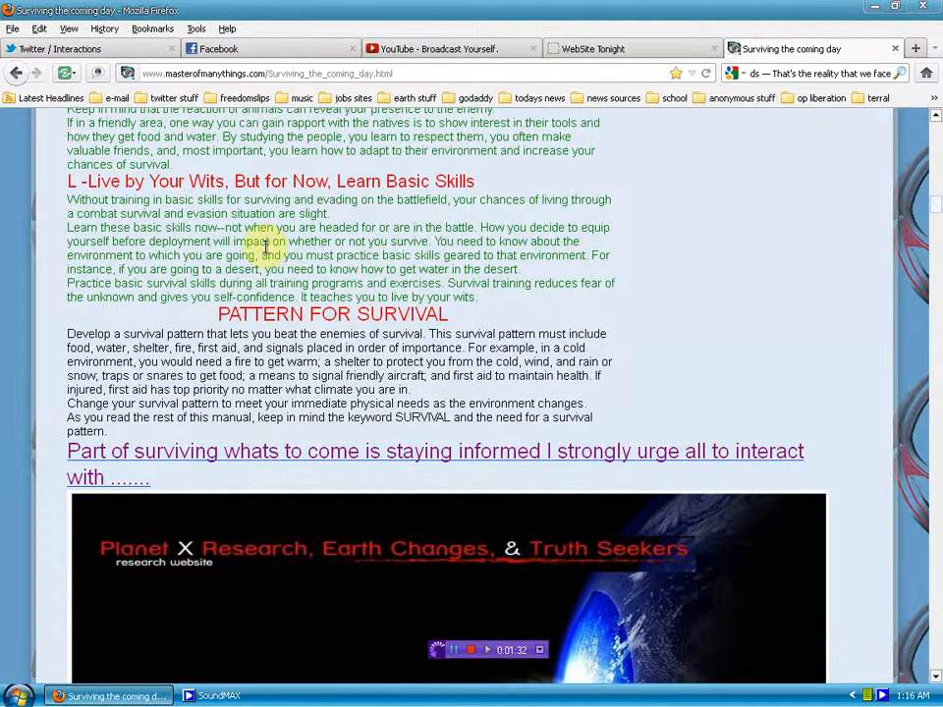
scroll("down", 3)
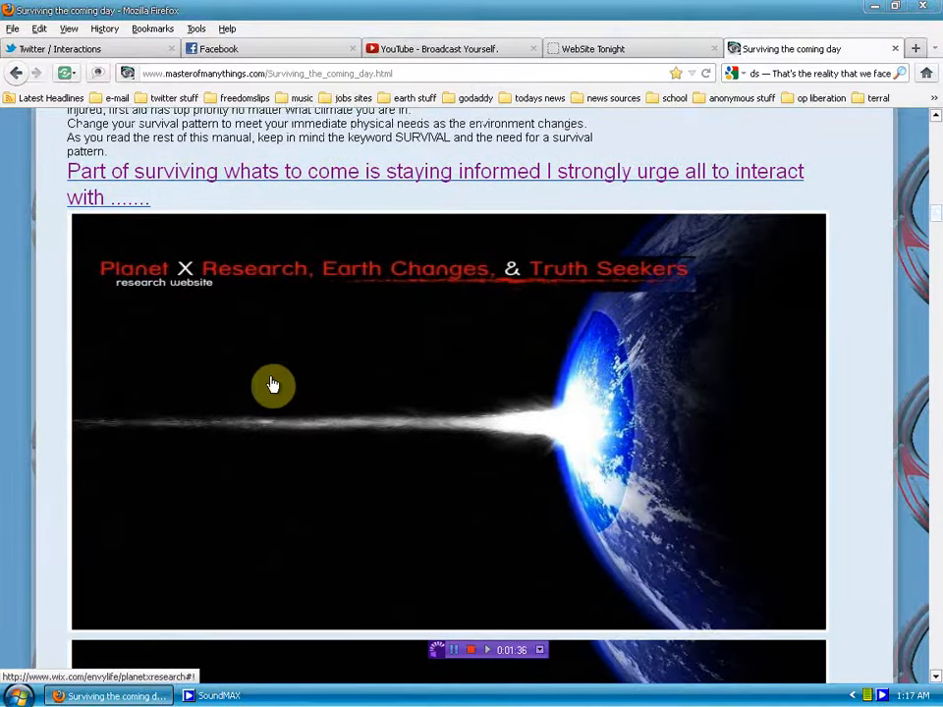
Step: Scroll past the Buy Now ad-space offer and sponsored tweets to the HAX Radio support banner
scroll("down", 3)
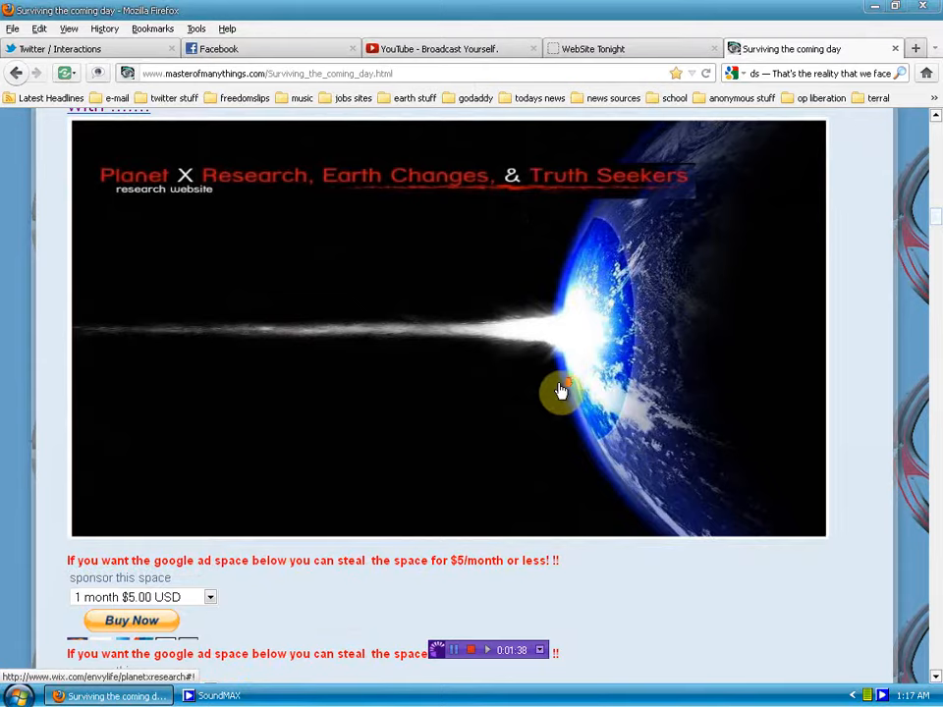
scroll("down", 3)
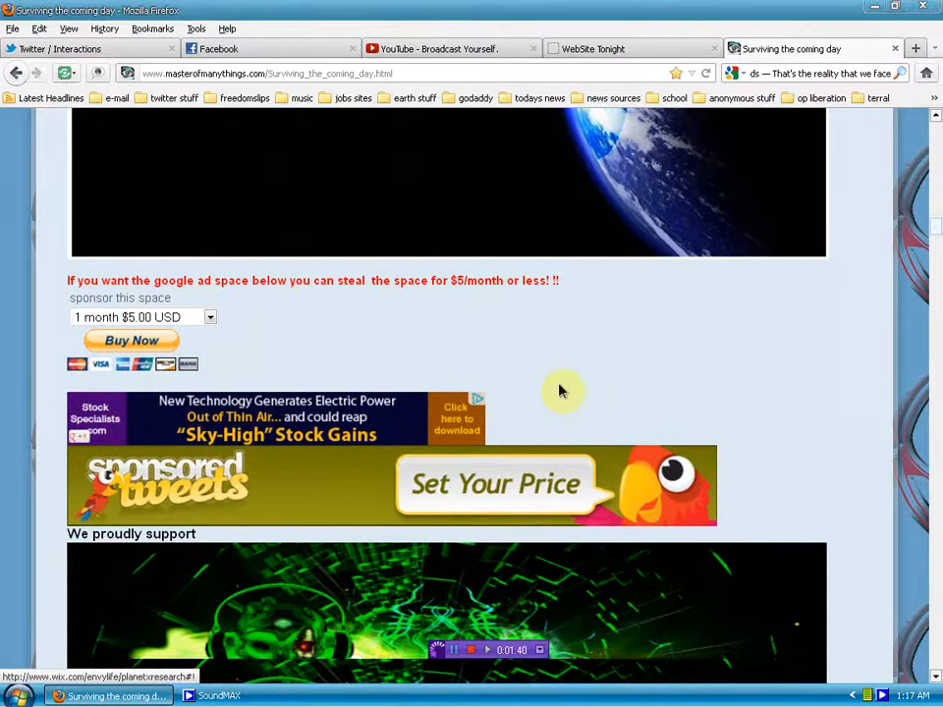
scroll("down", 3)
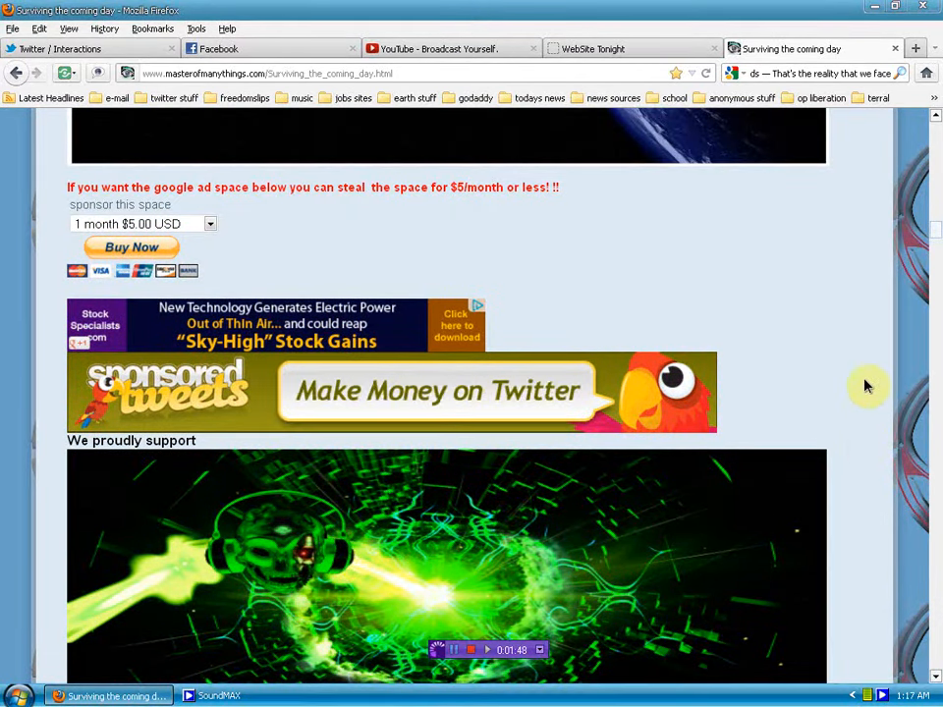
scroll("down", 3)
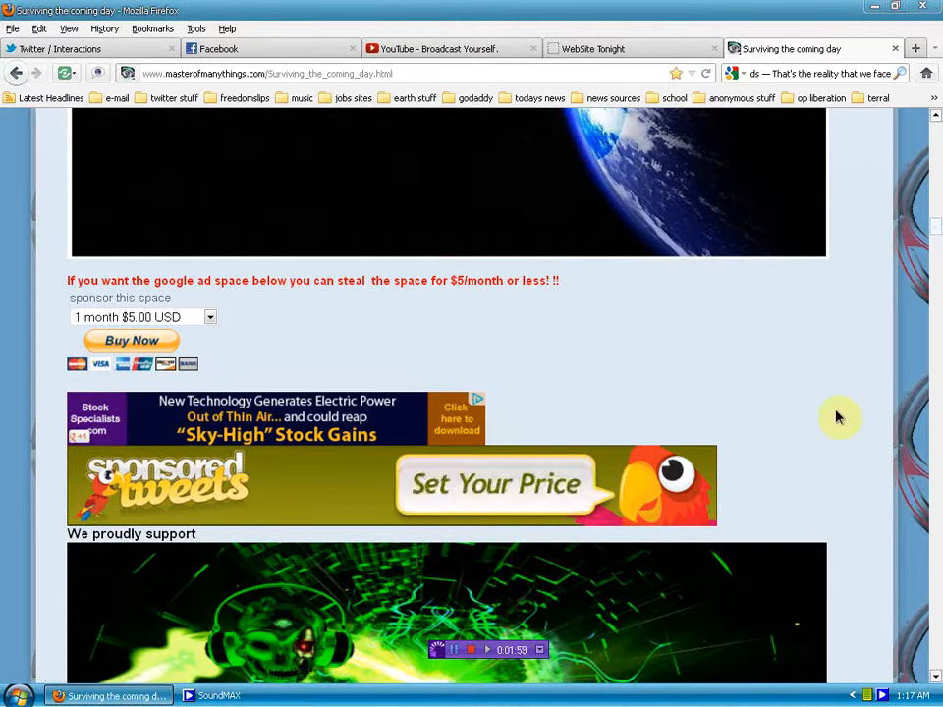
scroll("down", 3)
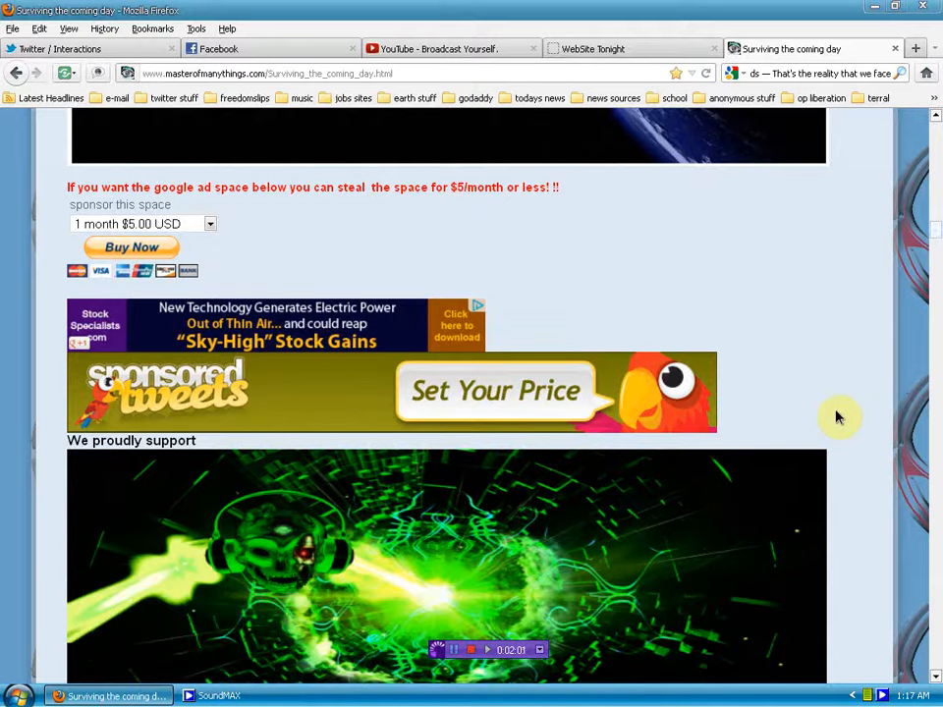
mouse_move(845, 420)
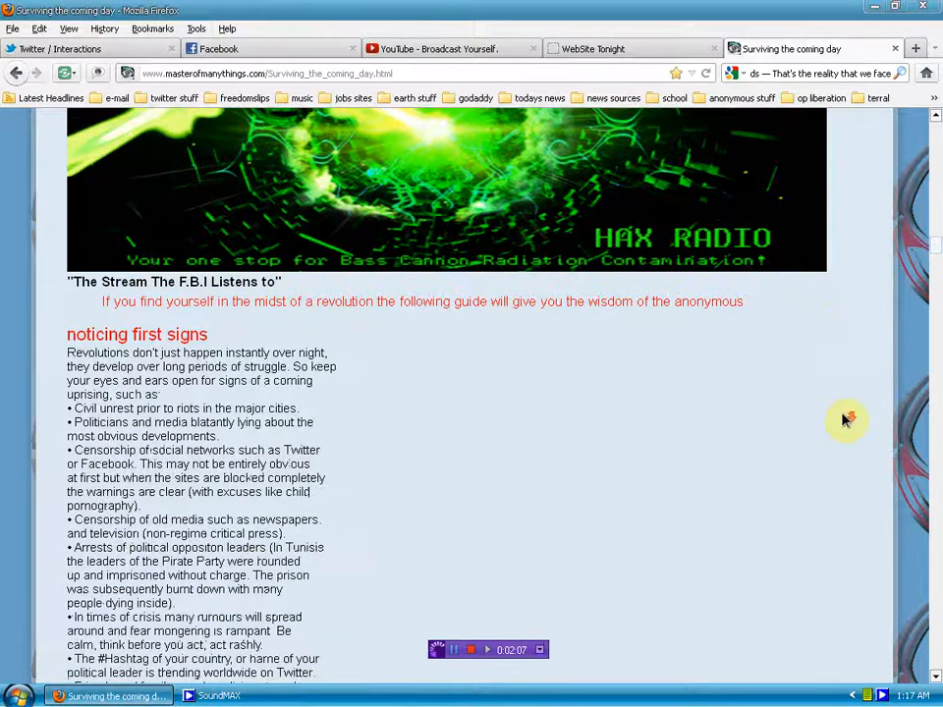
Step: Scroll through the food and water and take box sections, then back to the page header
scroll("down", 3)
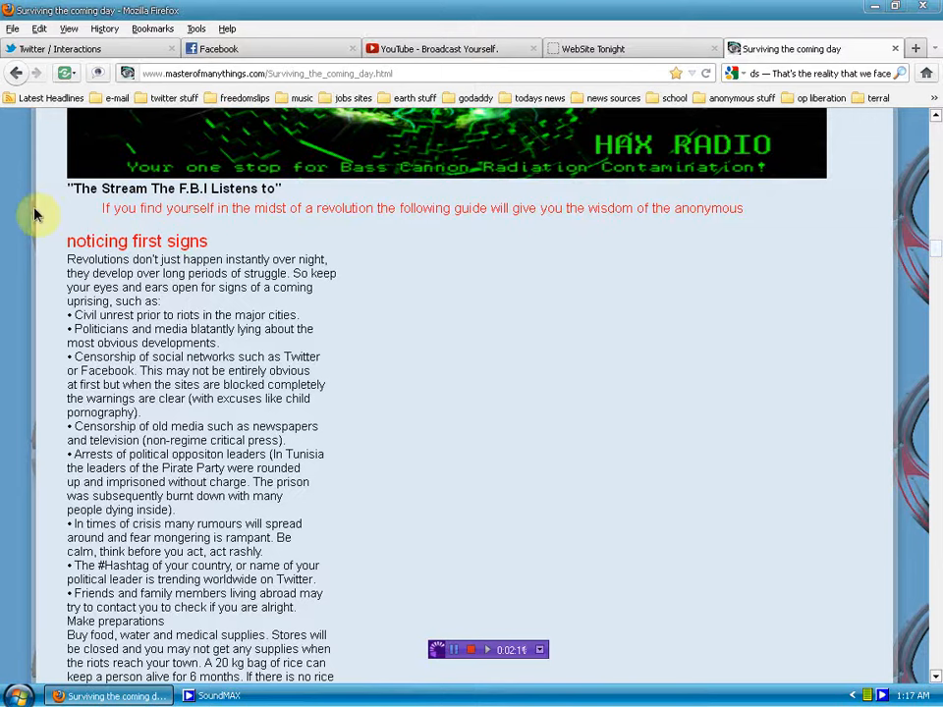
mouse_move(827, 402)
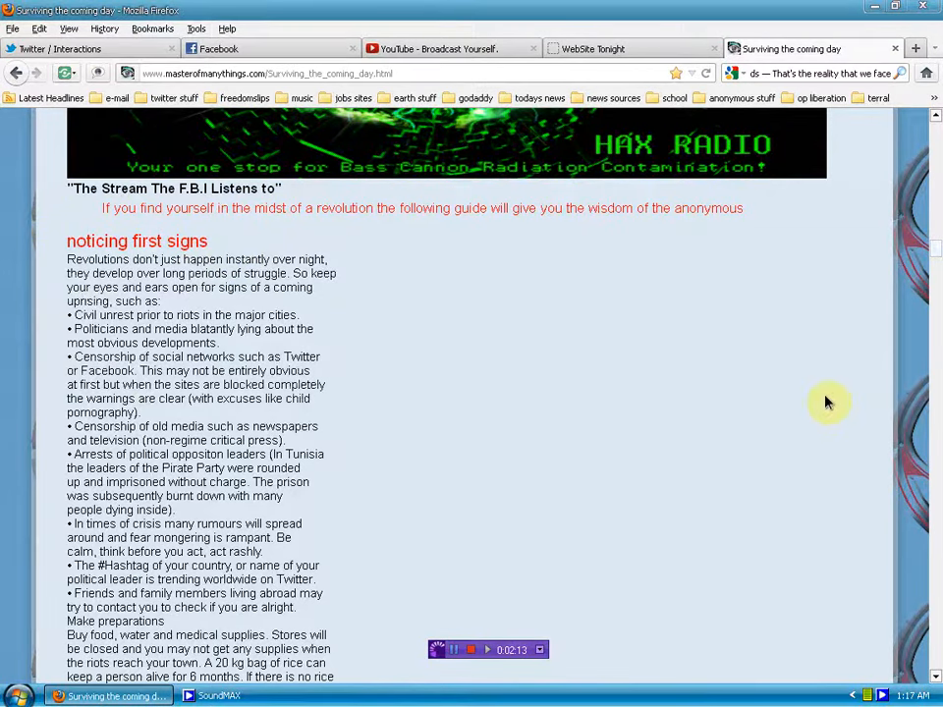
scroll("down", 3)
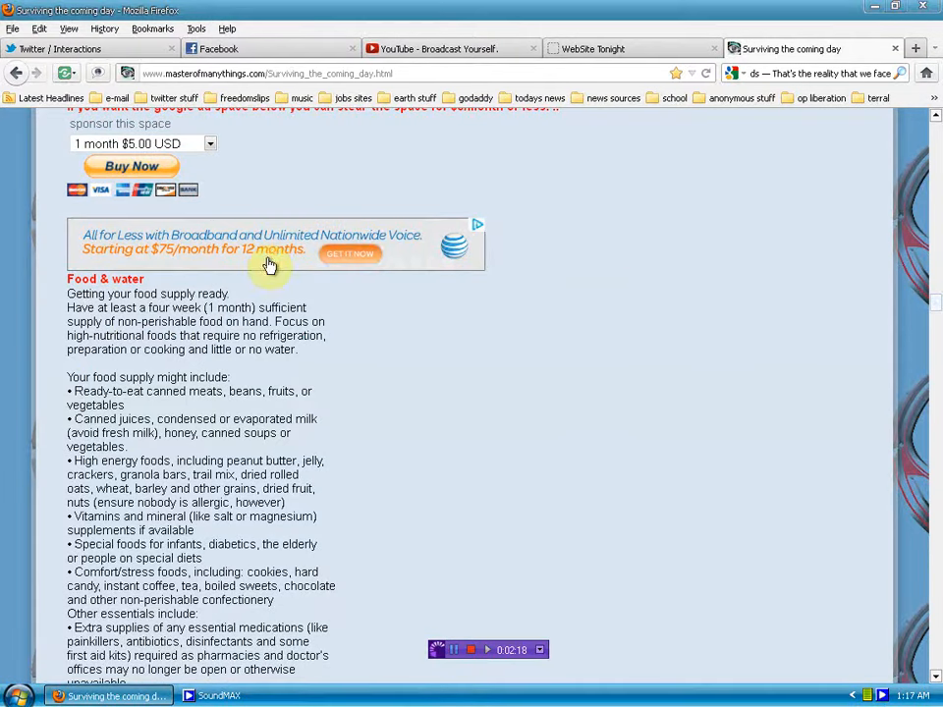
scroll("down", 3)
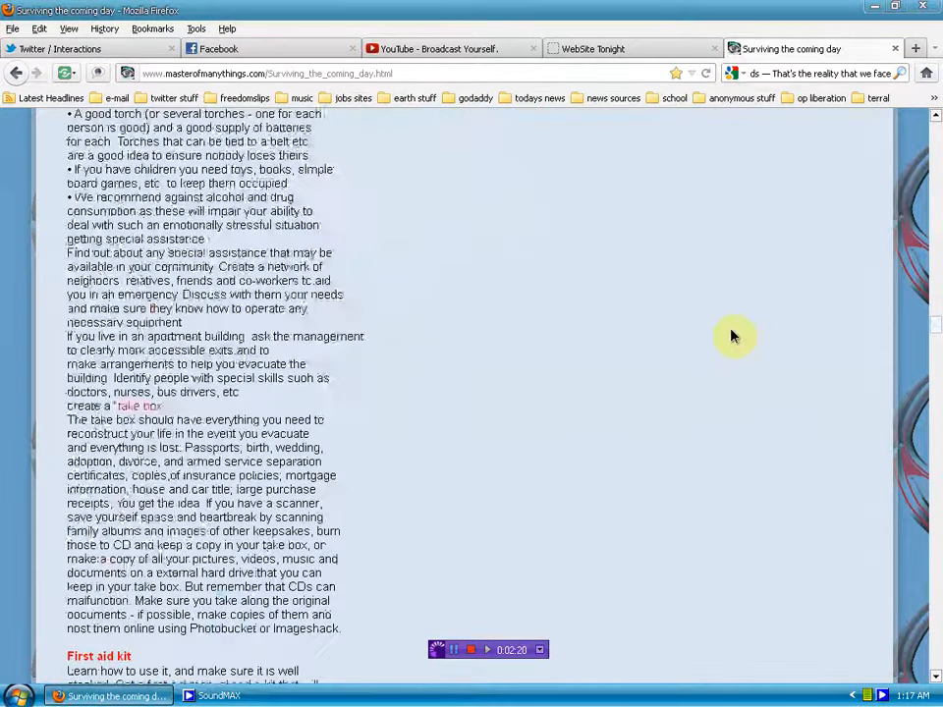
scroll("down", 3)
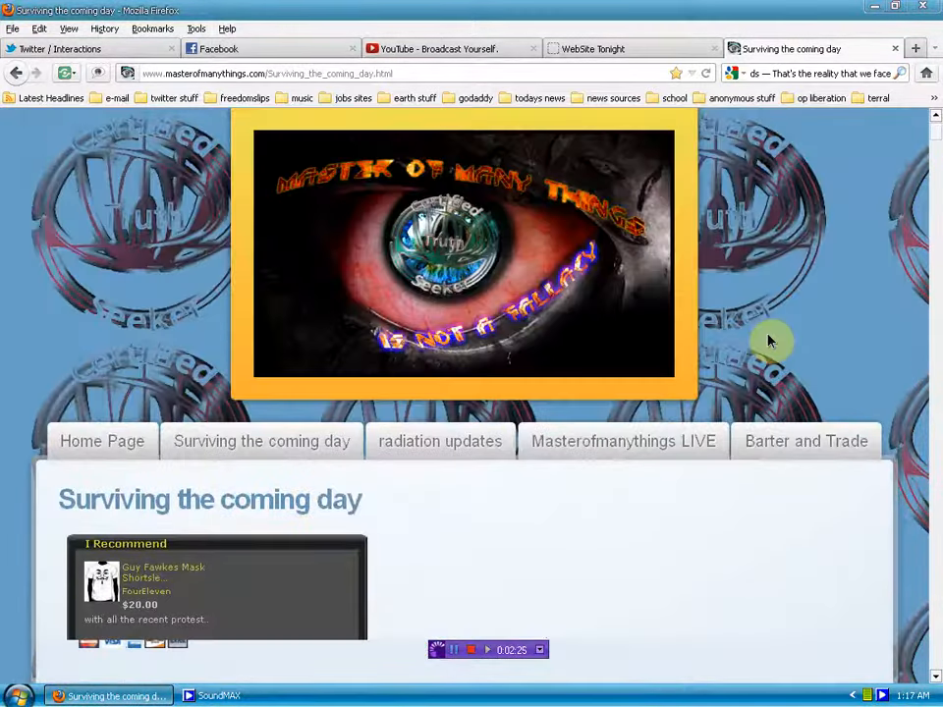
left_click(102, 440)
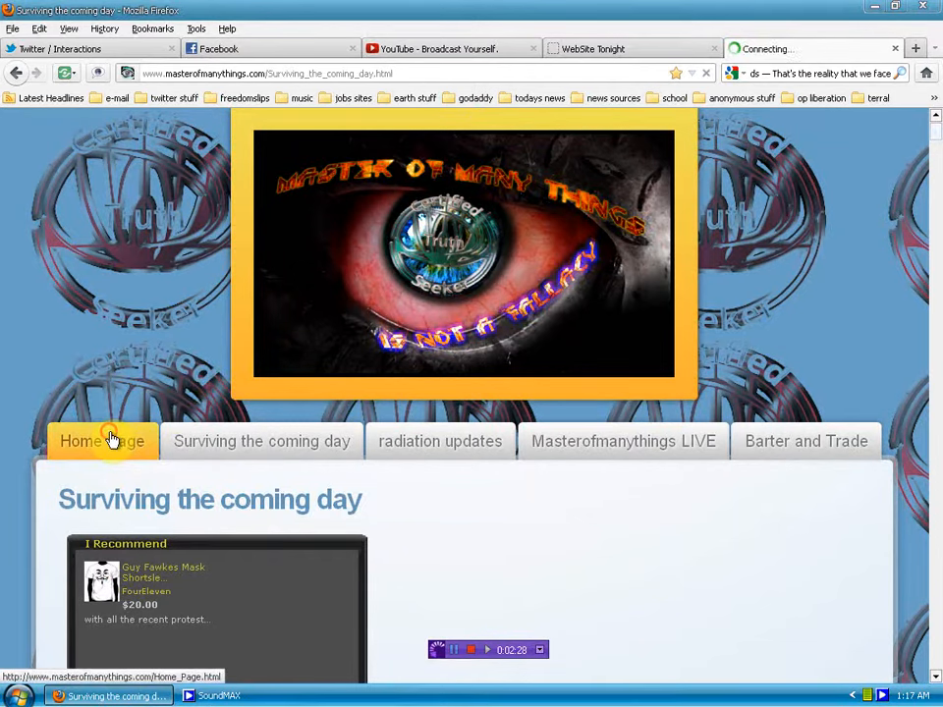
left_click(103, 440)
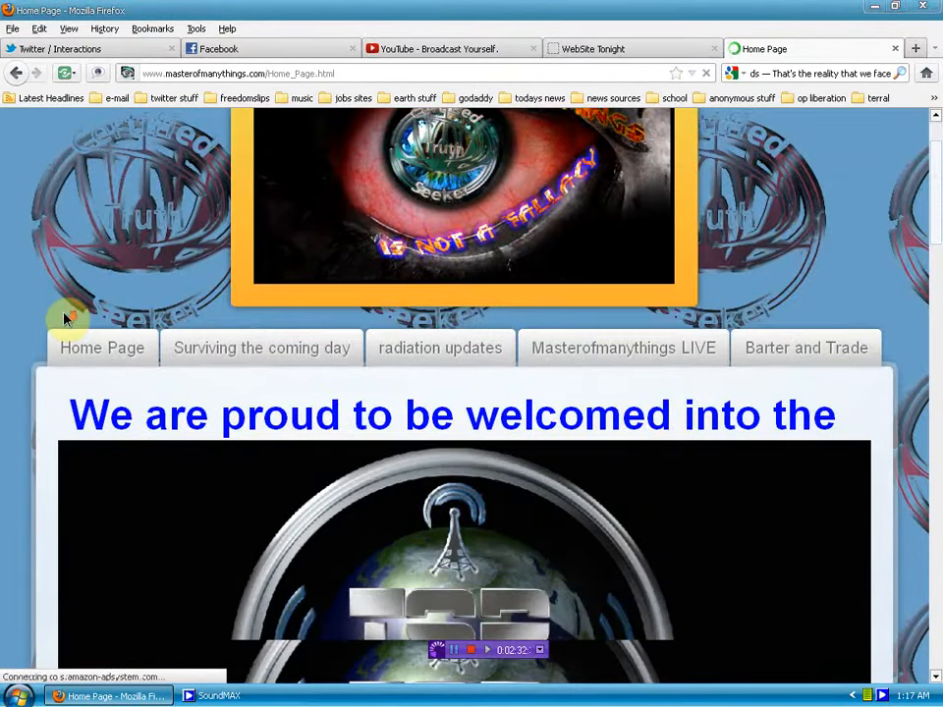
scroll("down", 3)
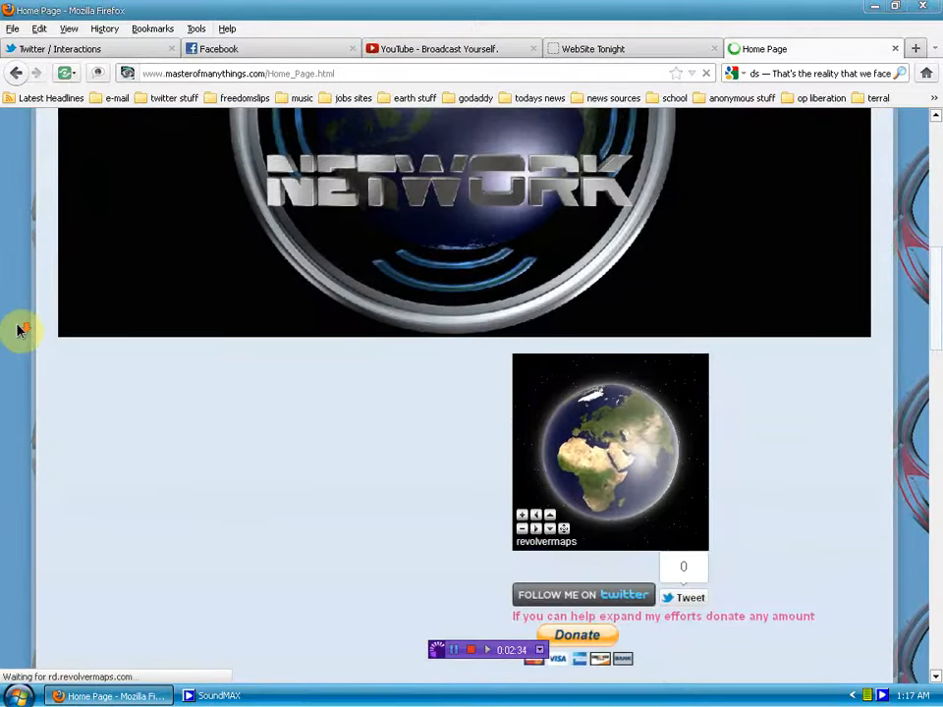
scroll("down", 3)
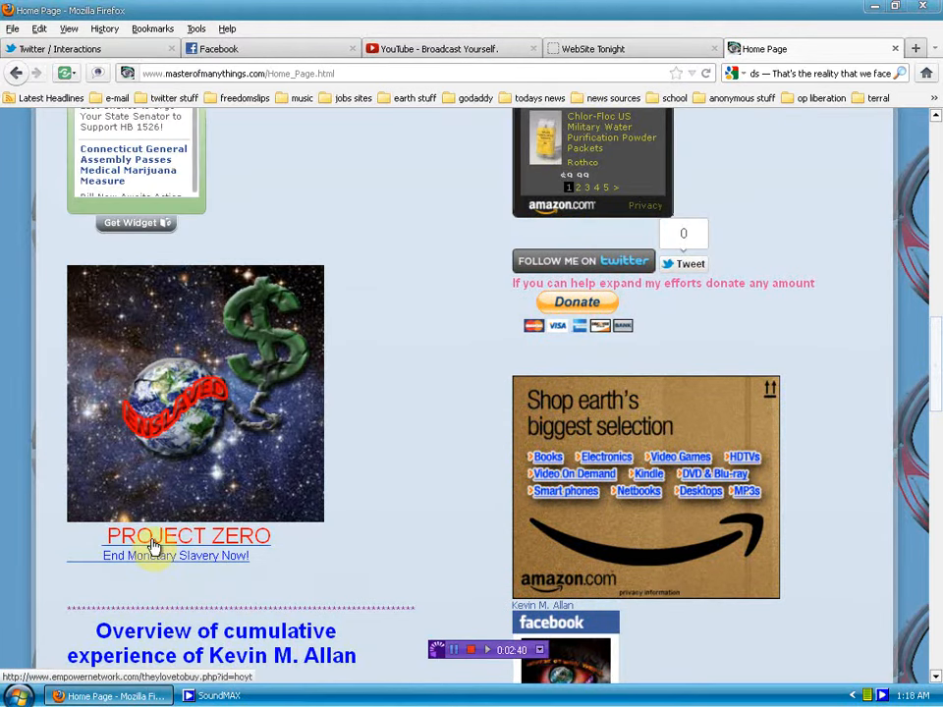
scroll("down", 3)
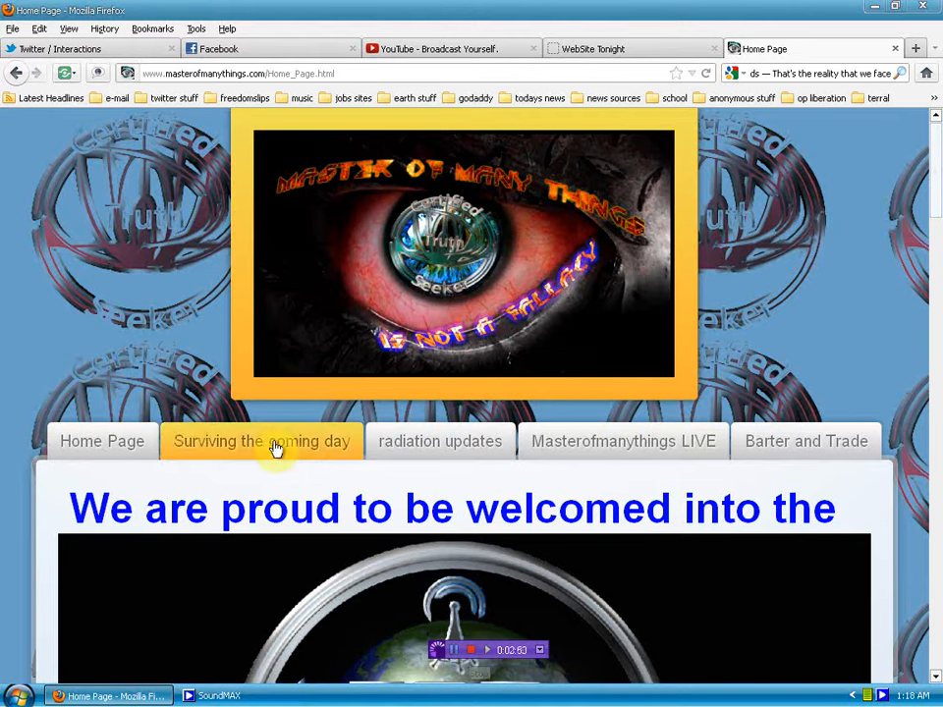
left_click(264, 440)
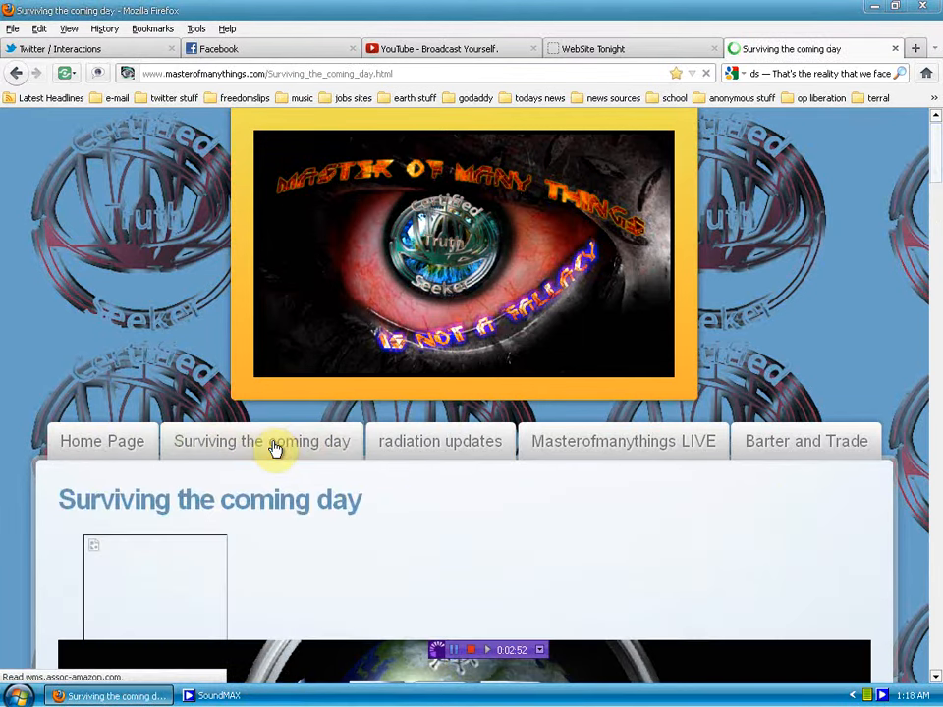